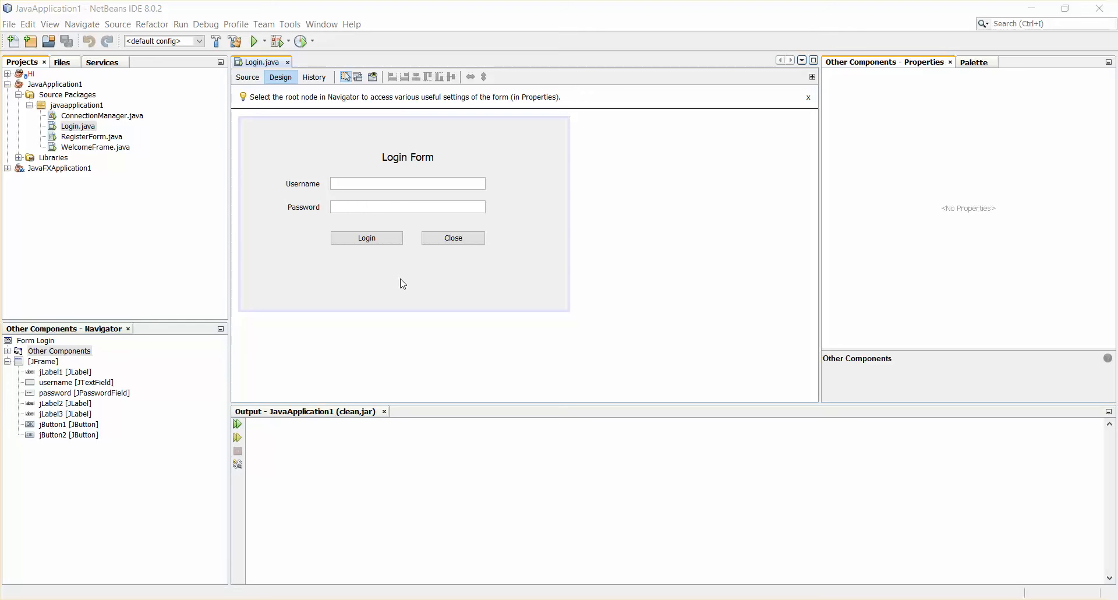
pyautogui.moveTo(402, 403)
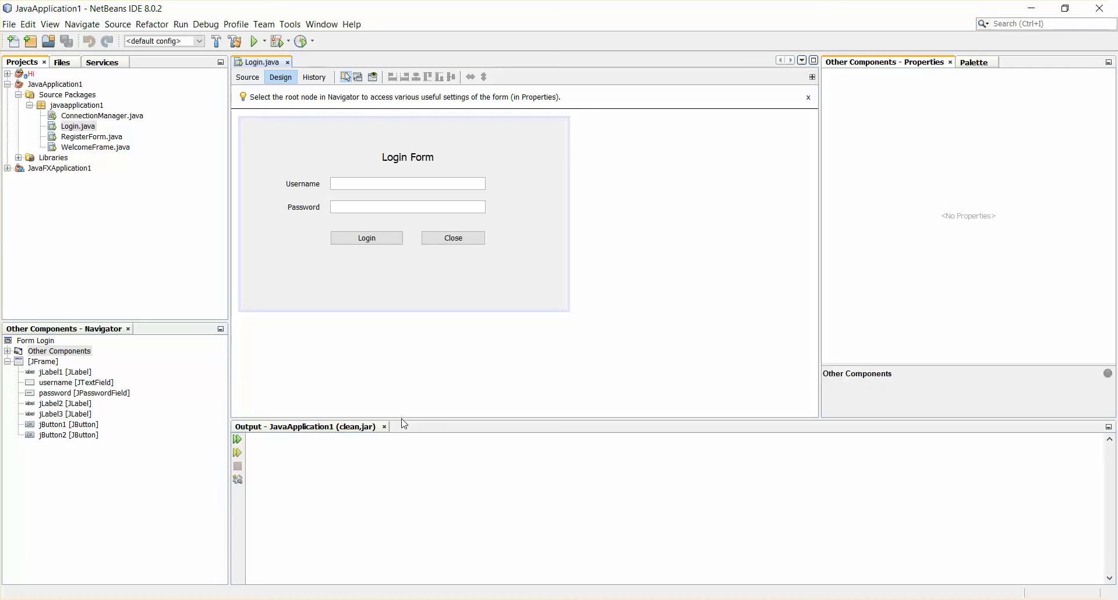
# - Show Login.java source and expand the Generated Code fold to reveal initComponents
pyautogui.click(247, 76)
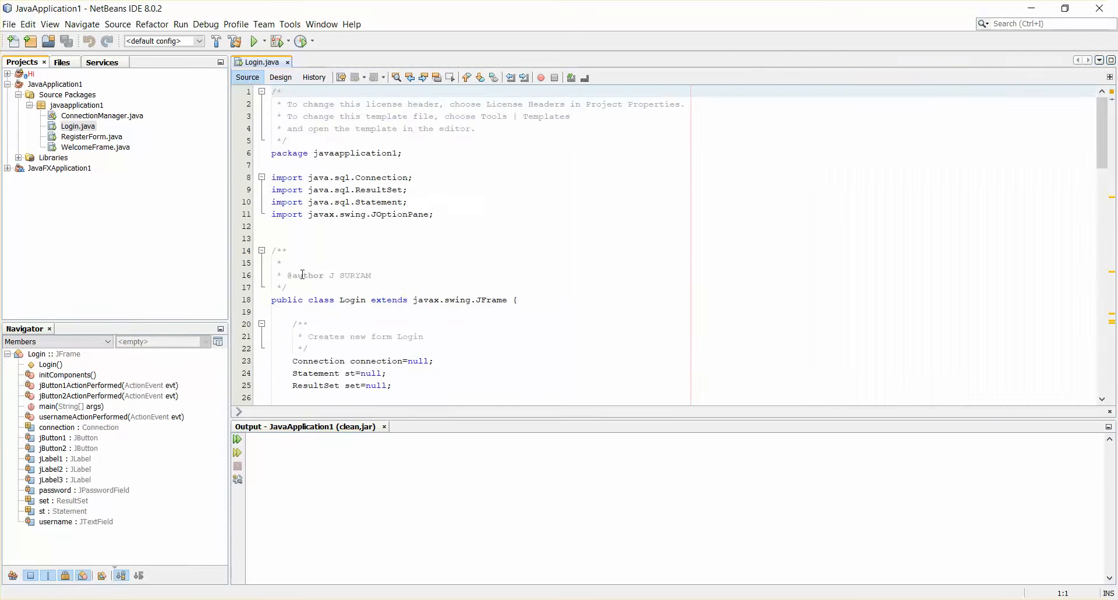
pyautogui.scroll(-3)
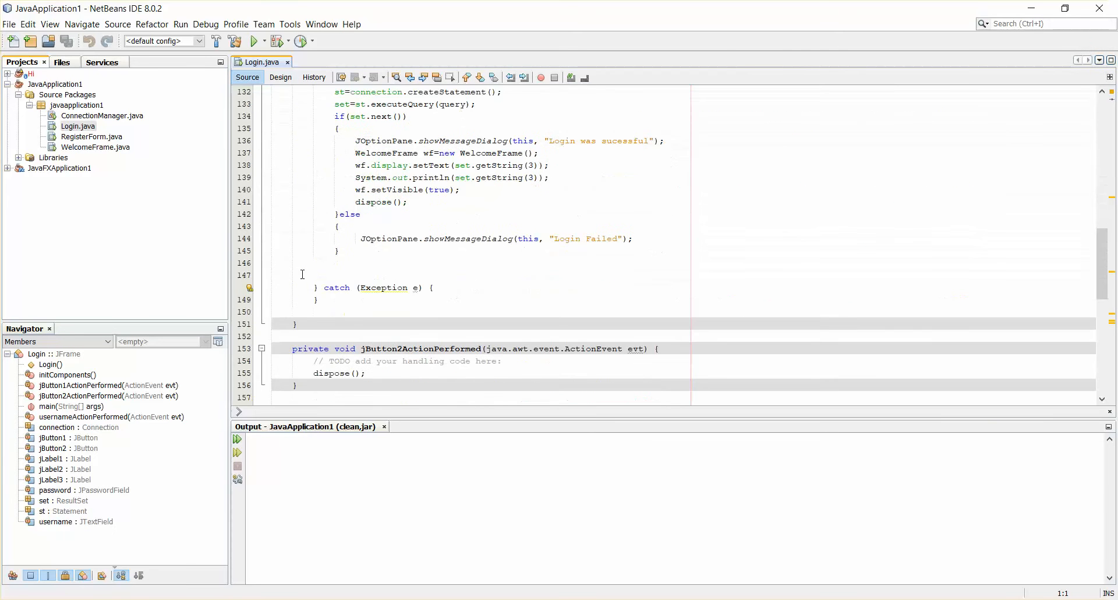
pyautogui.scroll(-3)
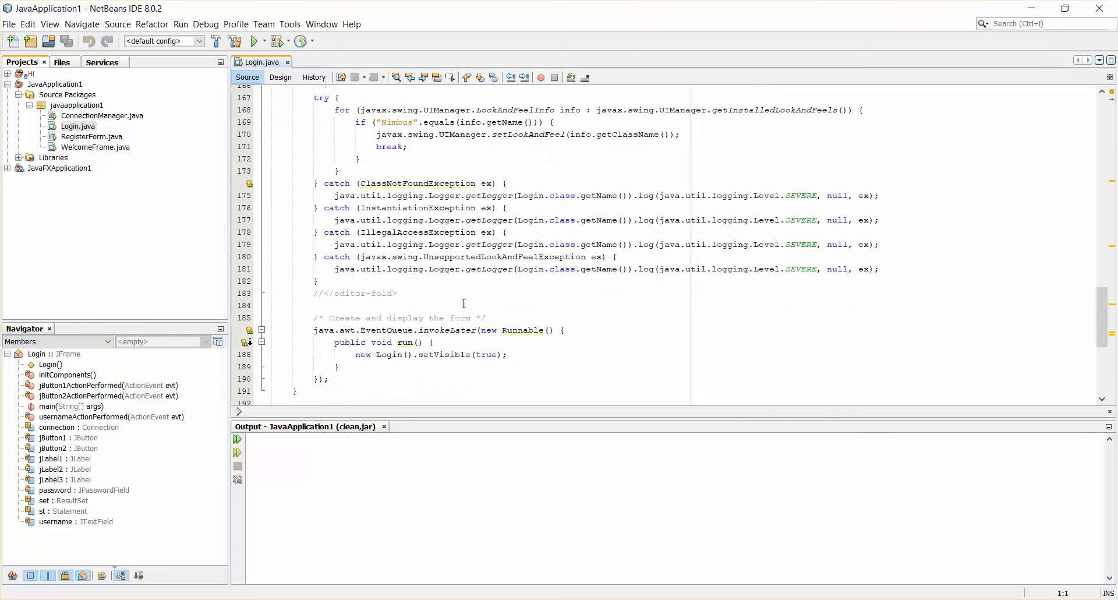
pyautogui.scroll(-3)
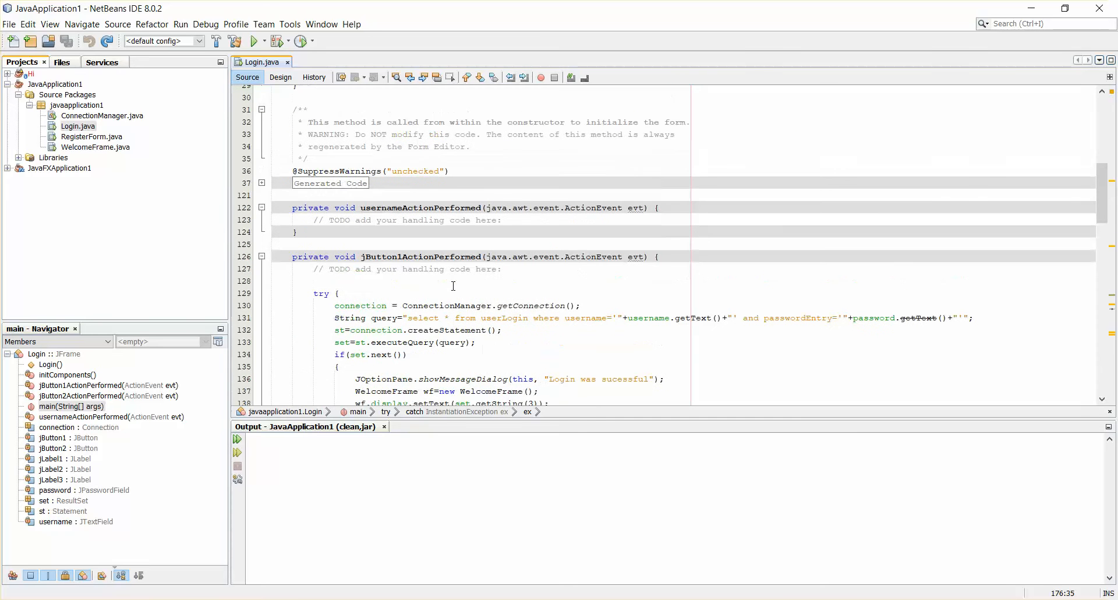
pyautogui.moveTo(312, 179)
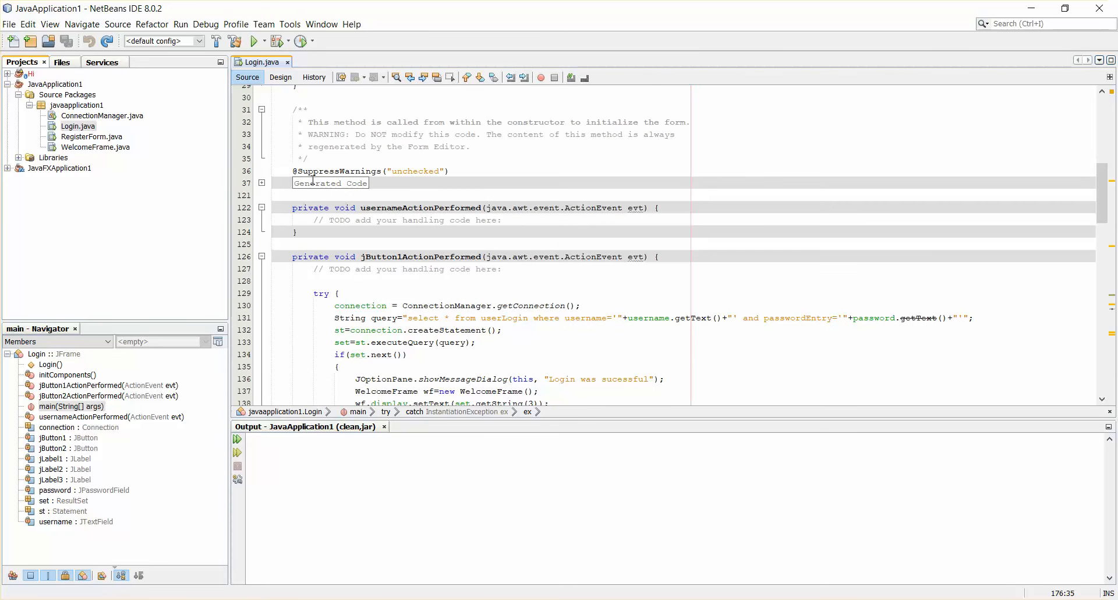
pyautogui.click(330, 183)
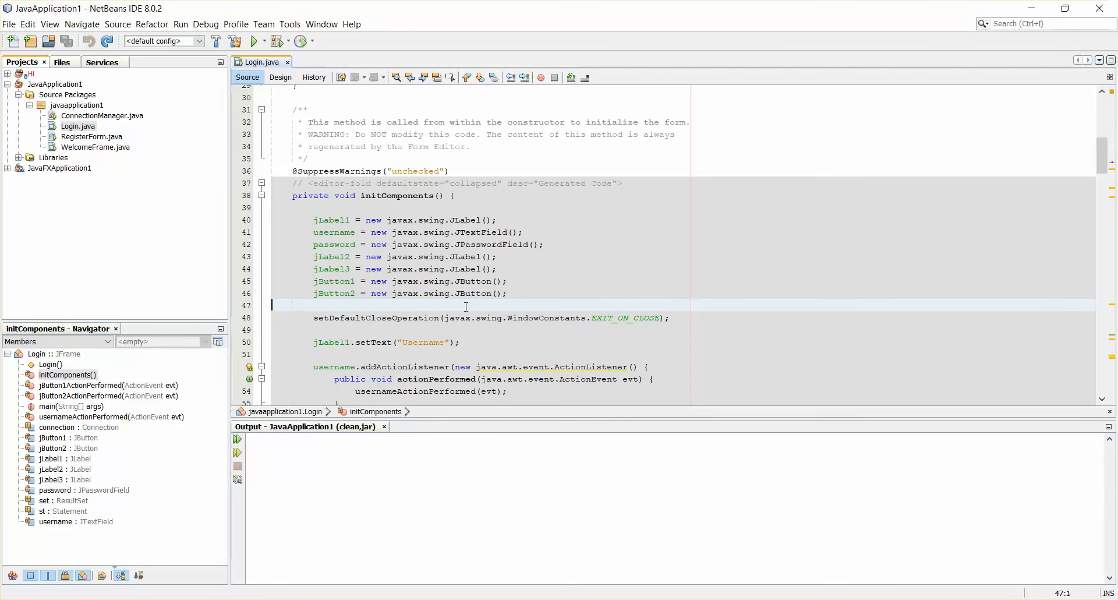
pyautogui.scroll(-3)
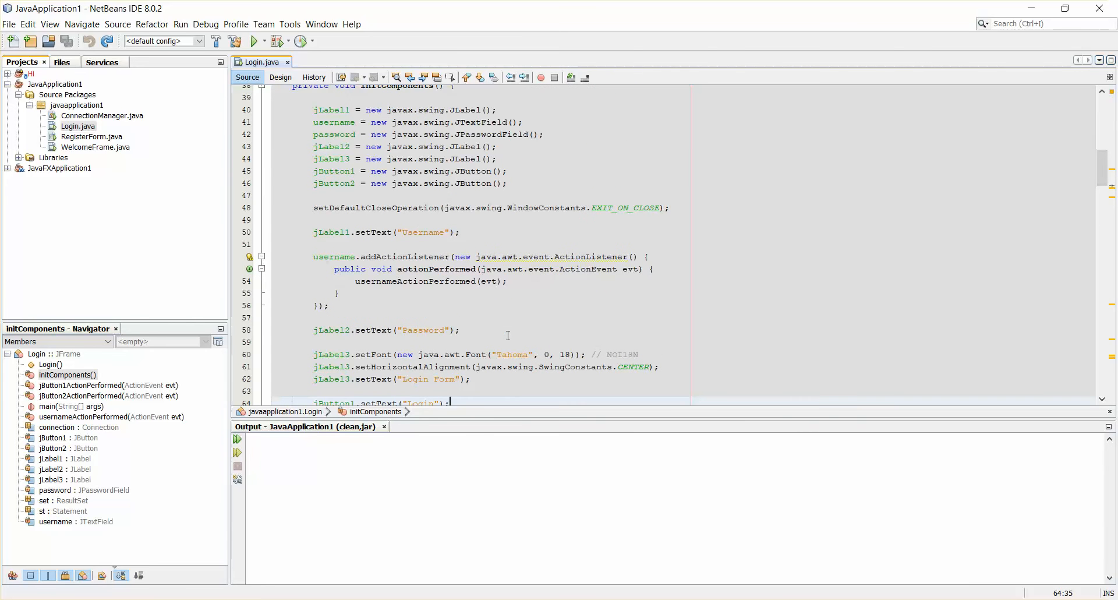
pyautogui.moveTo(338, 280)
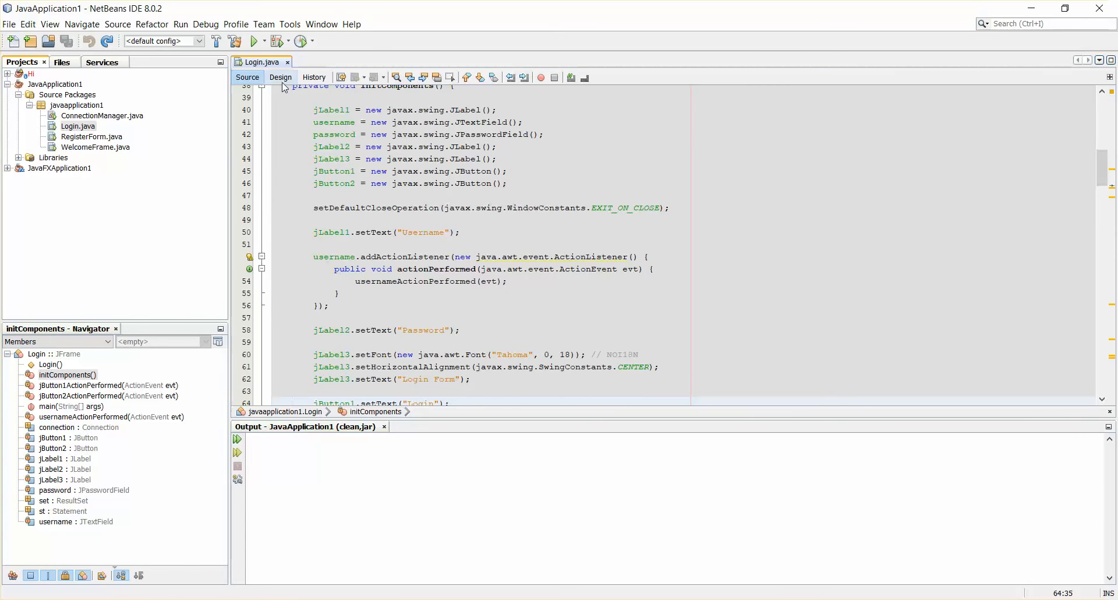
# - In Design view, bring up Customize Code for the username text field
pyautogui.click(280, 77)
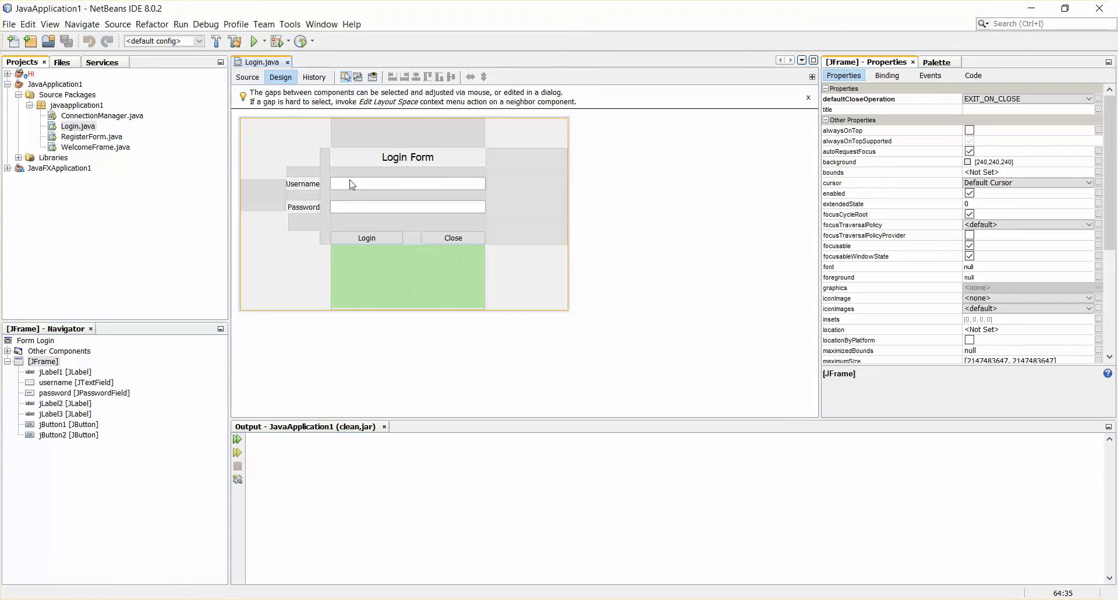
pyautogui.click(407, 183)
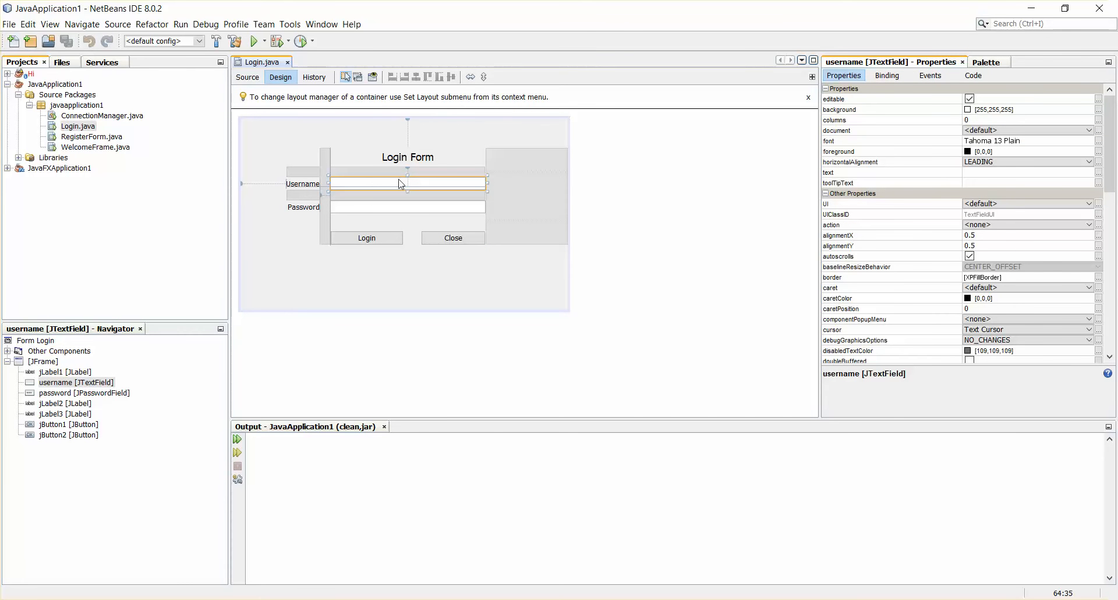
pyautogui.moveTo(366, 188)
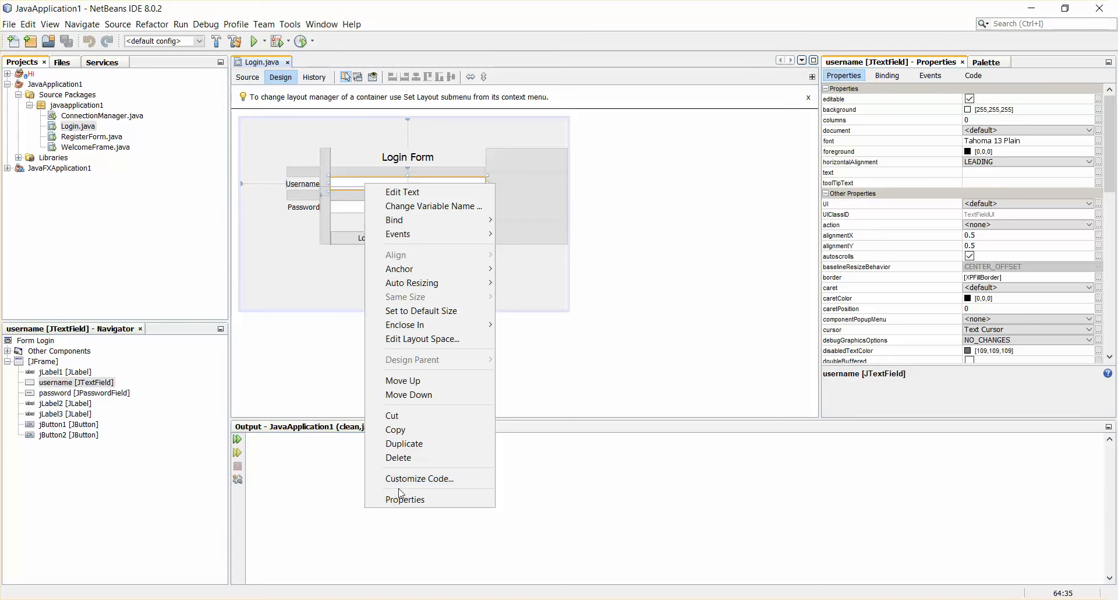
pyautogui.click(419, 477)
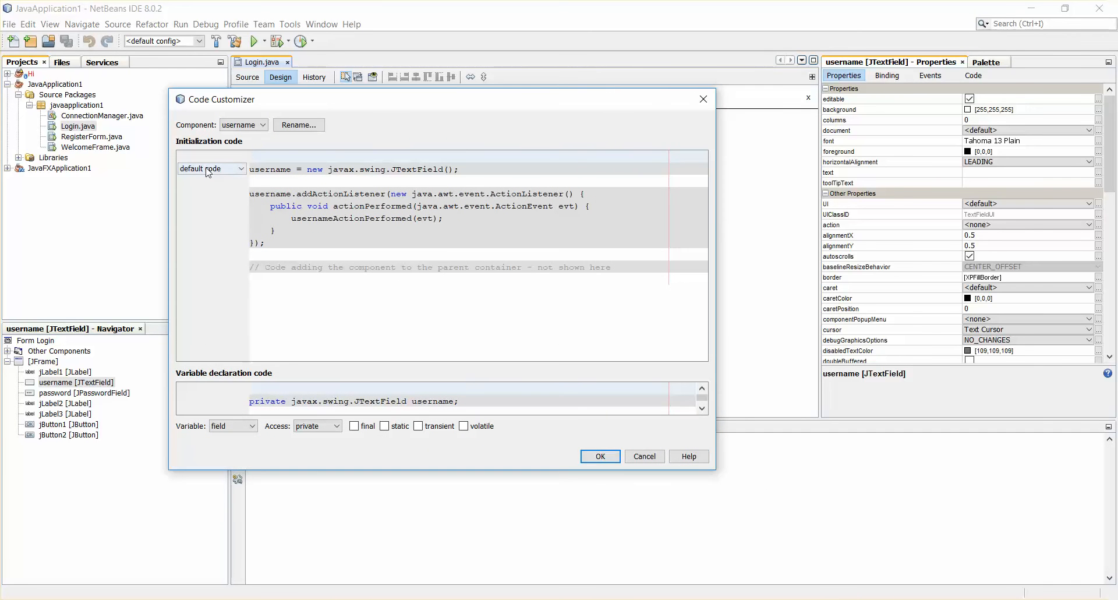
# - Switch the username field to custom creation code initialized with "I have Edited this" and apply it
pyautogui.click(208, 169)
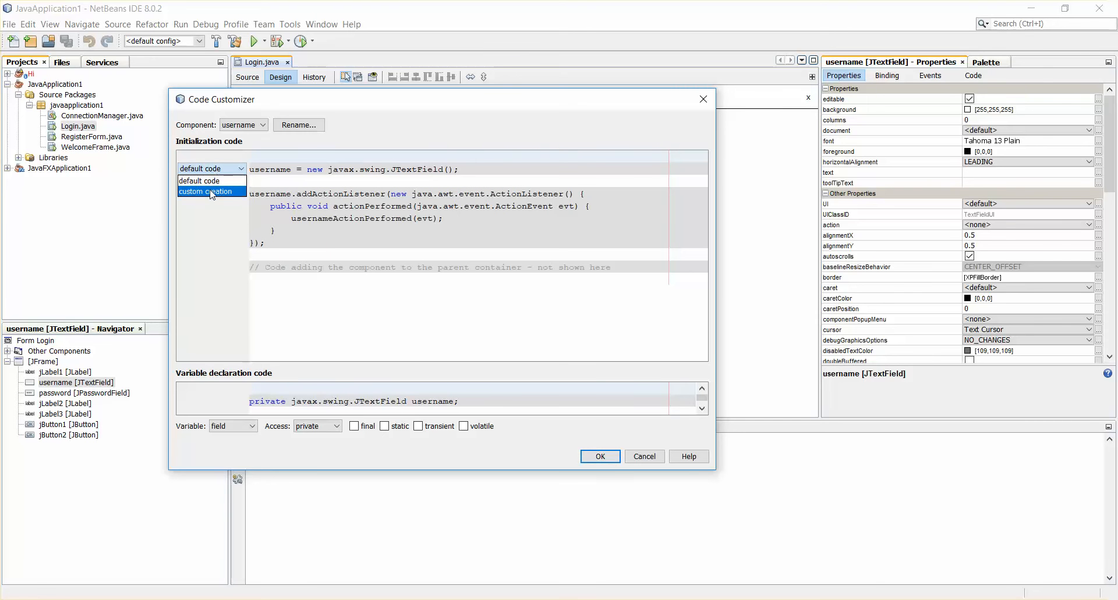
pyautogui.click(205, 191)
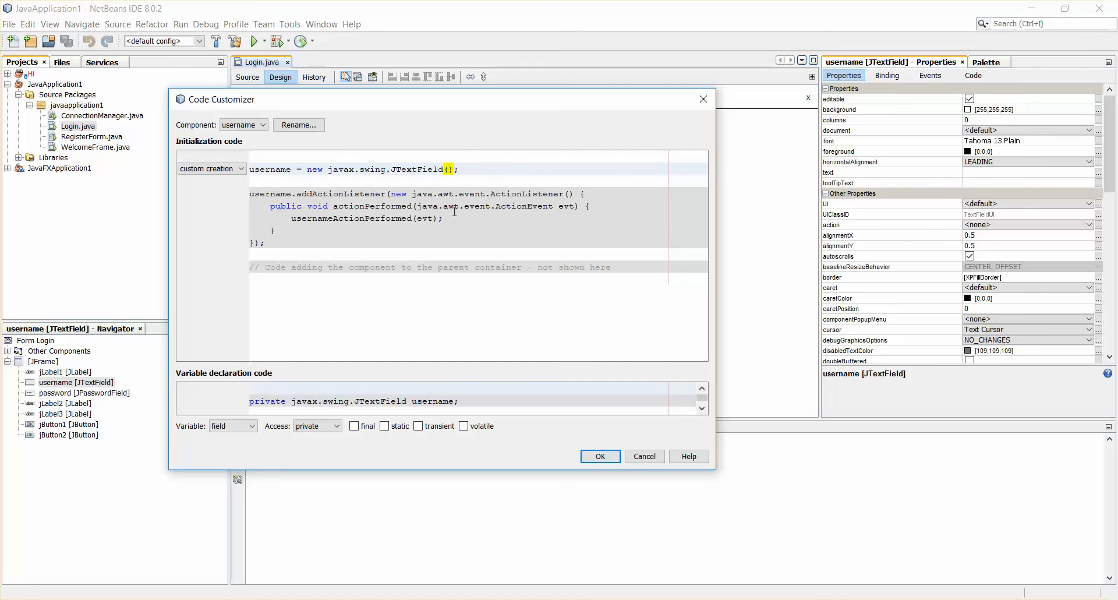
pyautogui.write('"')
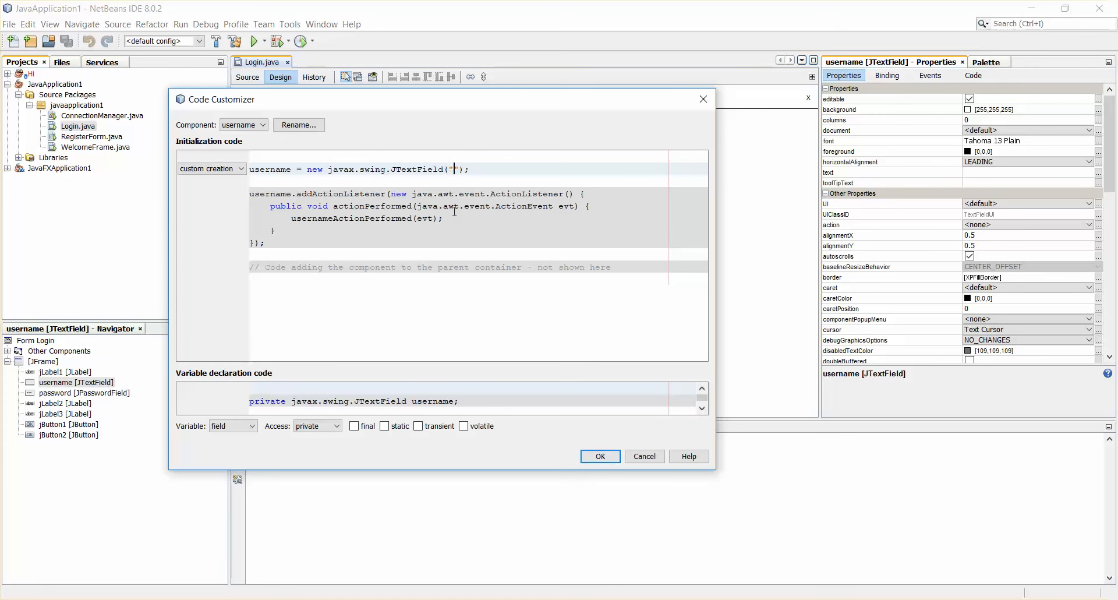
pyautogui.write('I have')
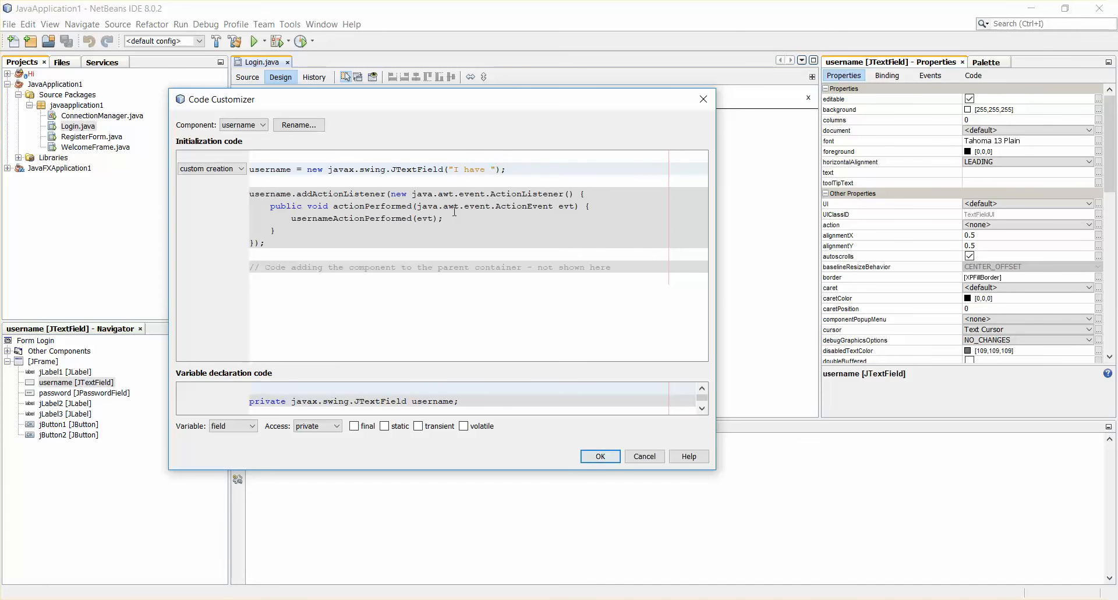
pyautogui.write('Edi')
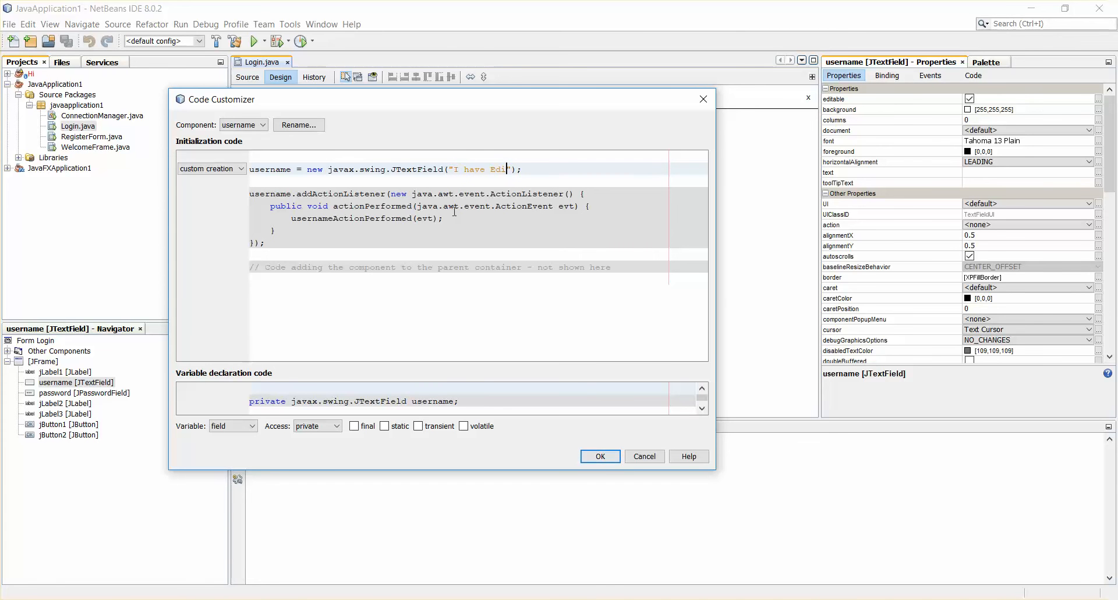
pyautogui.write('ted this')
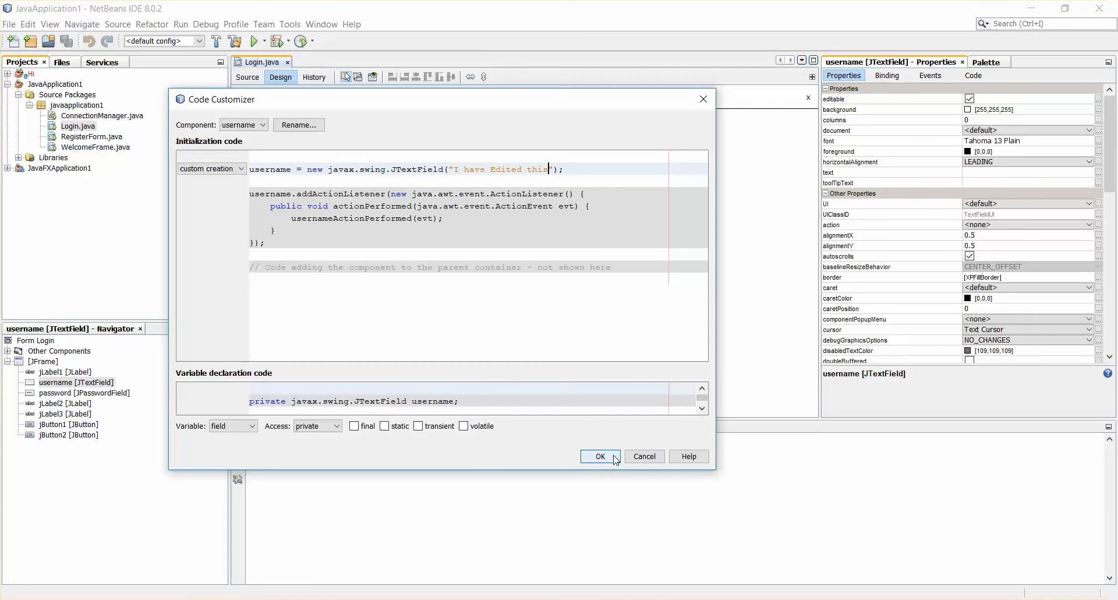
pyautogui.click(599, 456)
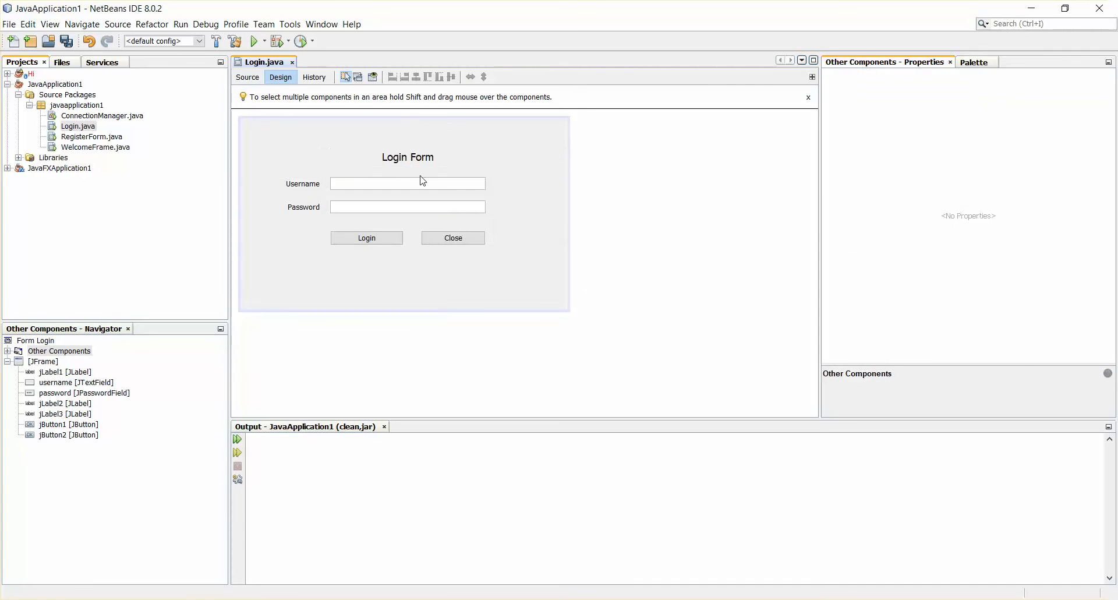
pyautogui.click(408, 183)
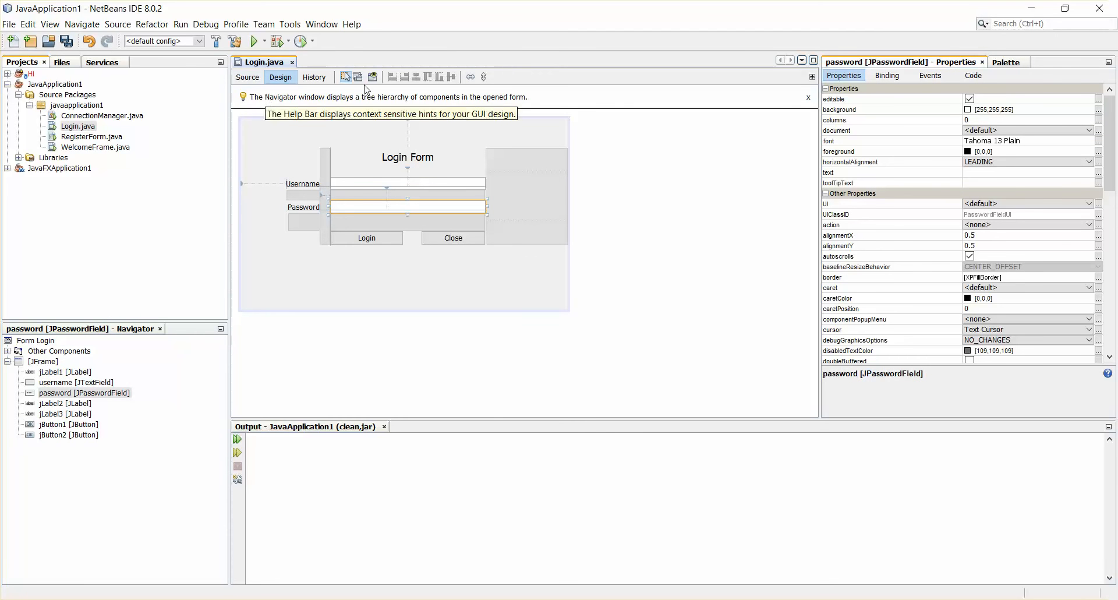
pyautogui.rightClick(407, 183)
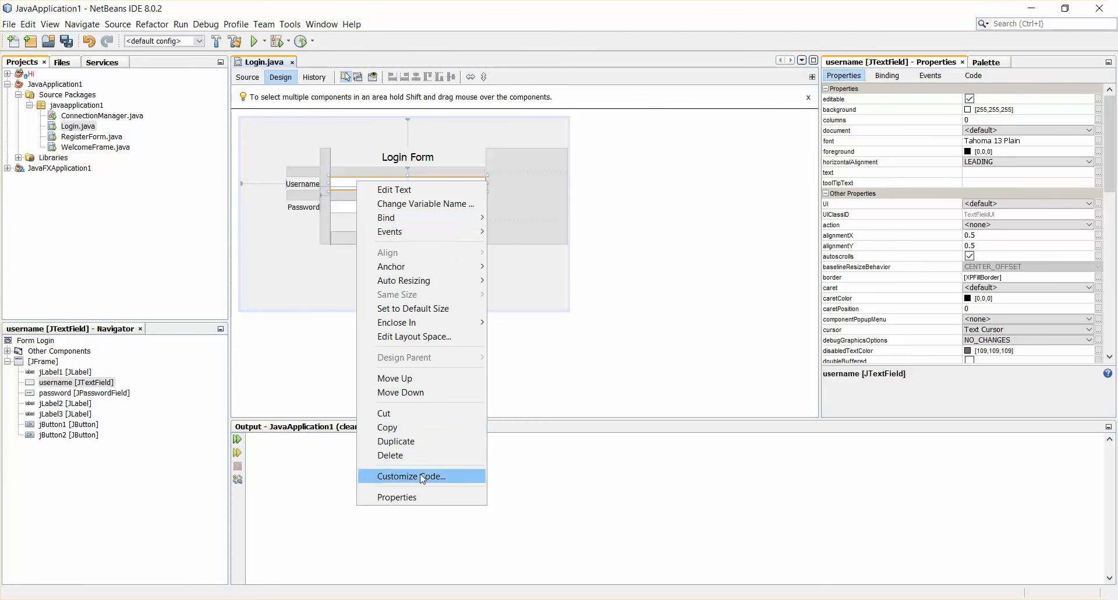
pyautogui.click(411, 476)
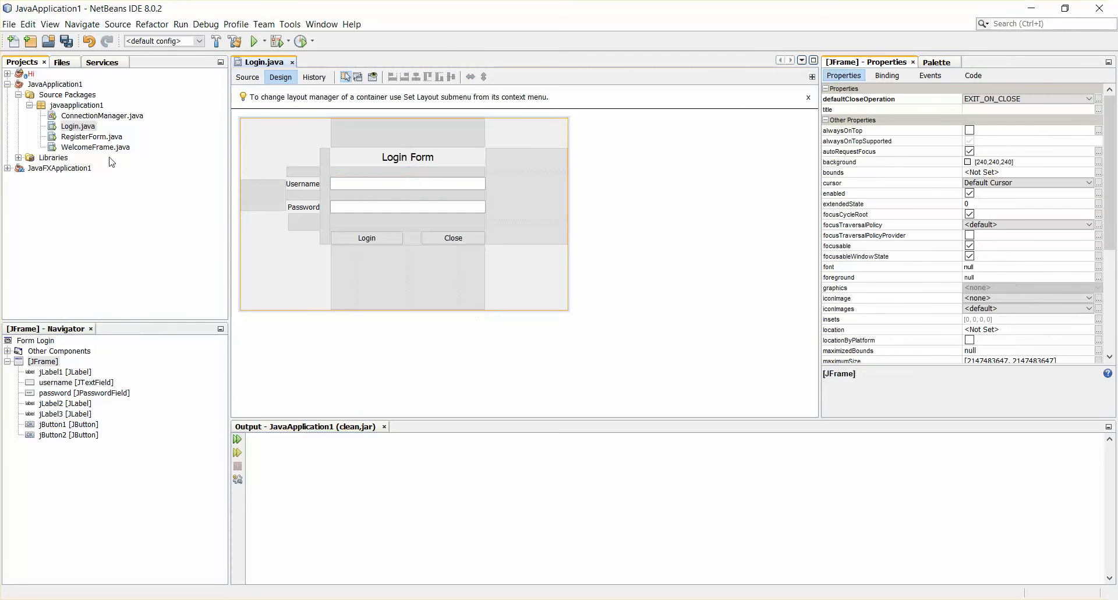
pyautogui.click(78, 125)
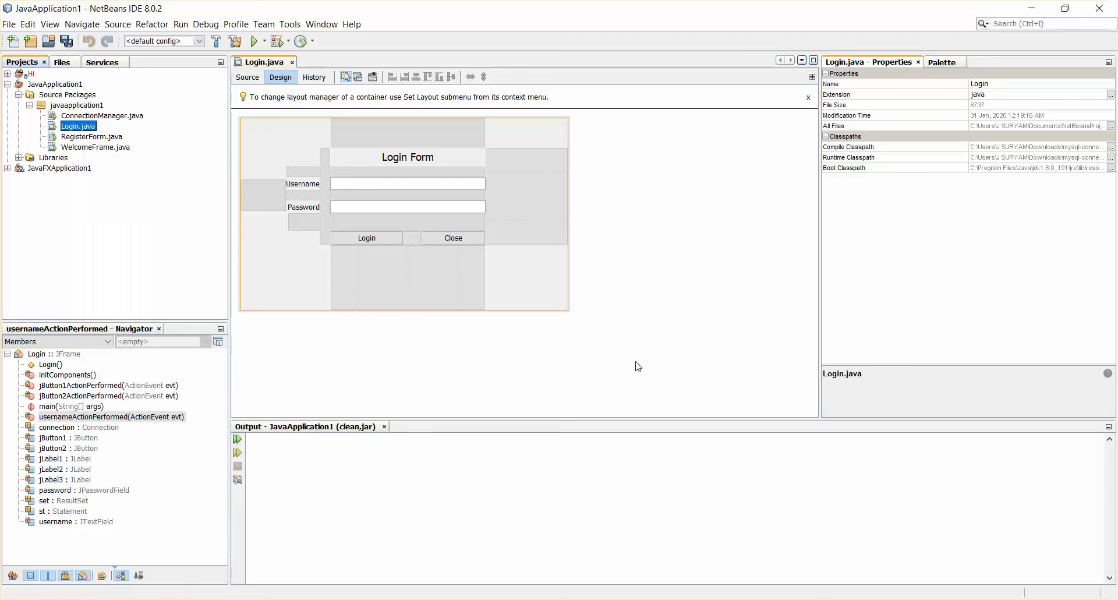
pyautogui.click(254, 41)
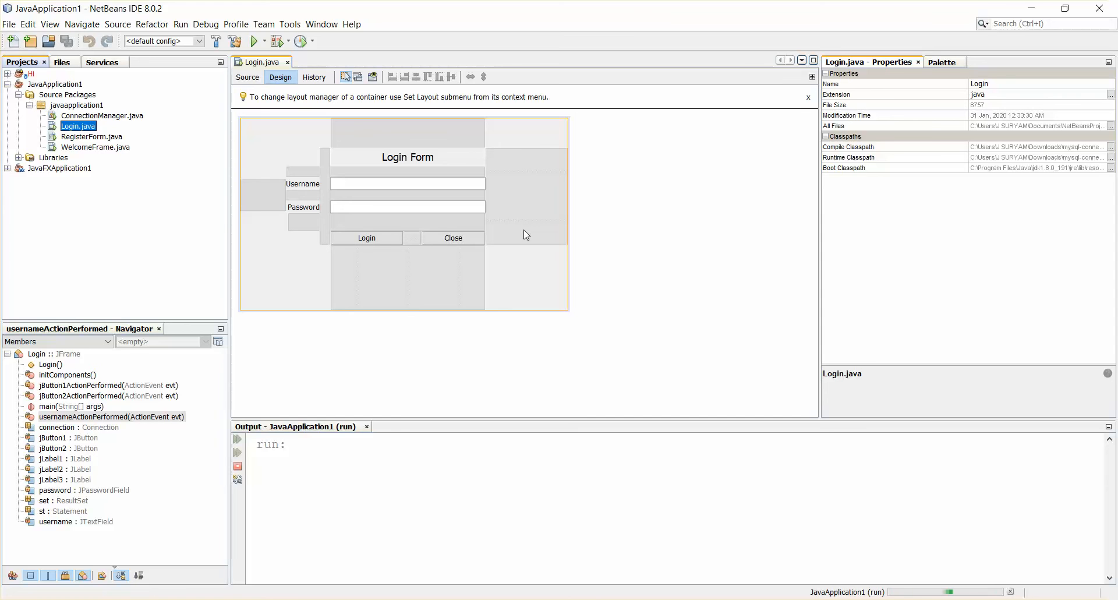
# - Run the Login form showing the username field prefilled with "I have Edited this", then close it
pyautogui.write('I have Edited this')
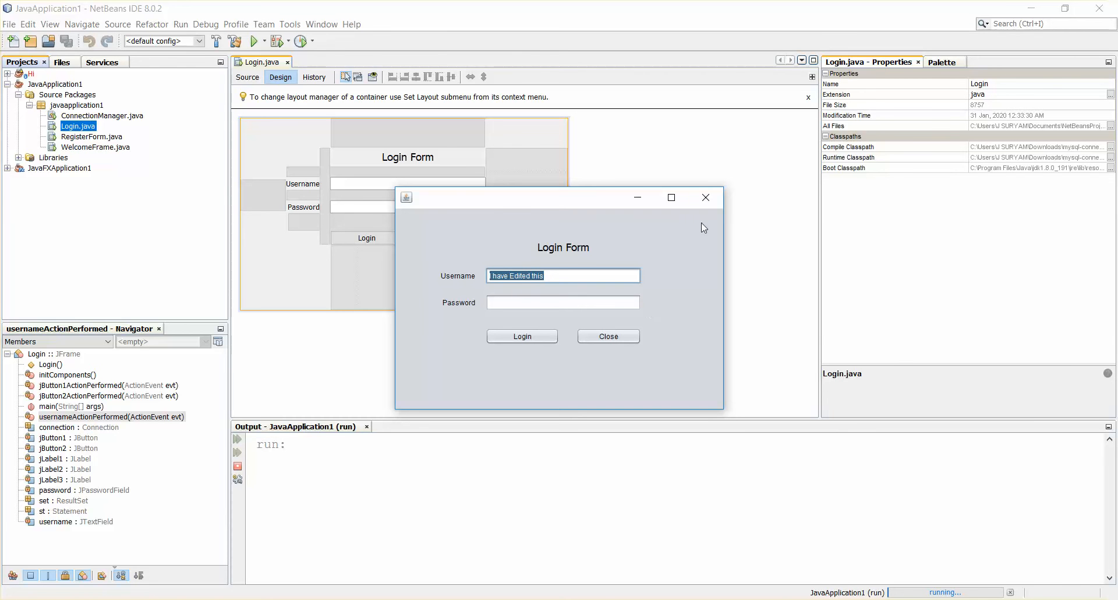
pyautogui.click(607, 335)
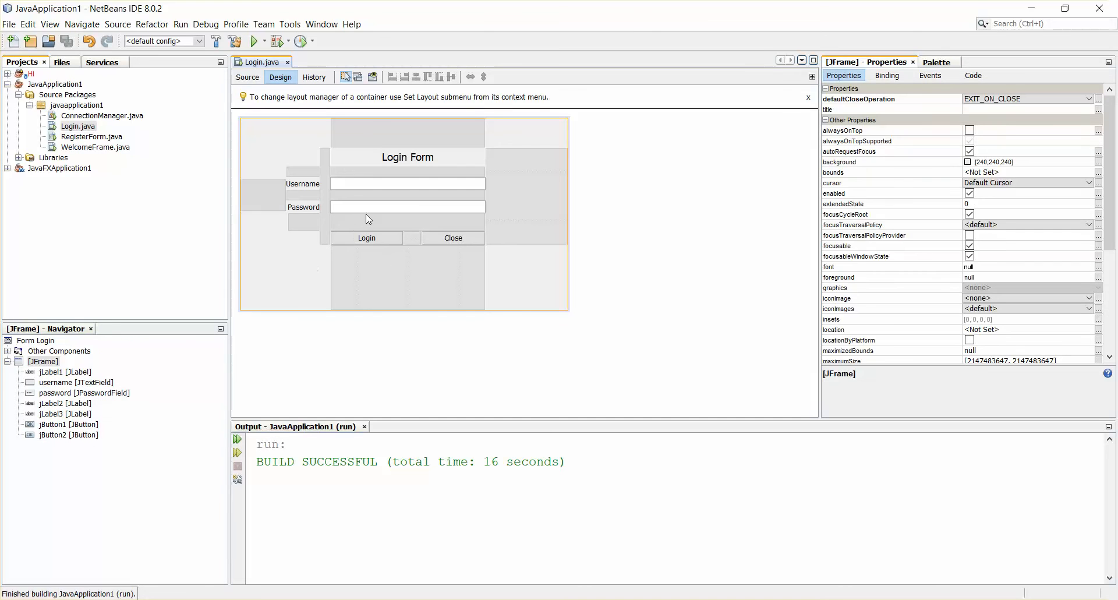
# - Make the Login button's setText line custom property code and edit it with jbutton user code
pyautogui.click(367, 238)
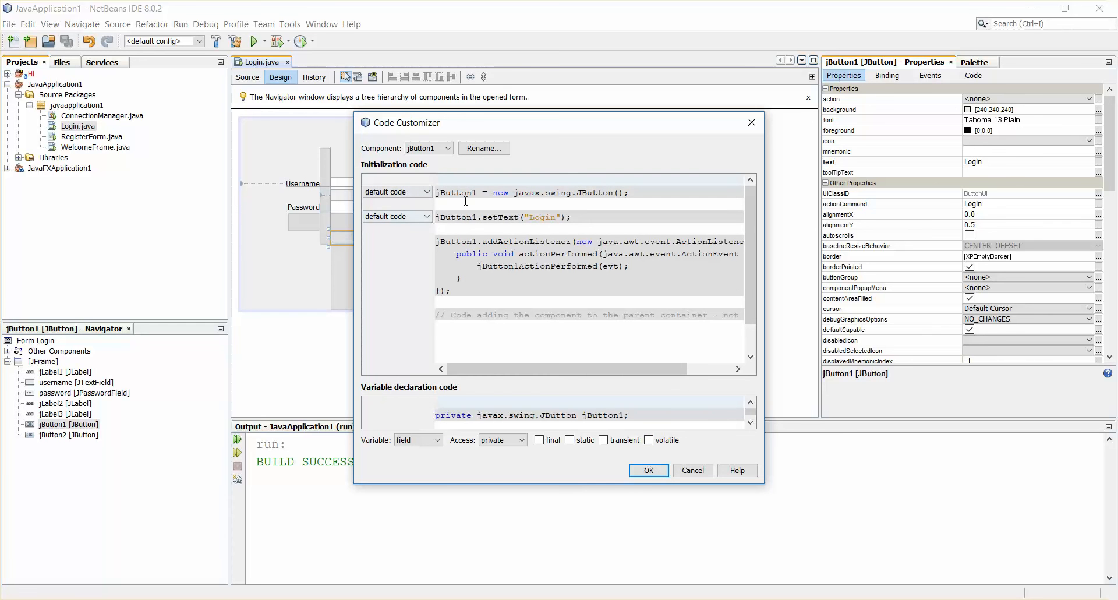
pyautogui.moveTo(1018, 299)
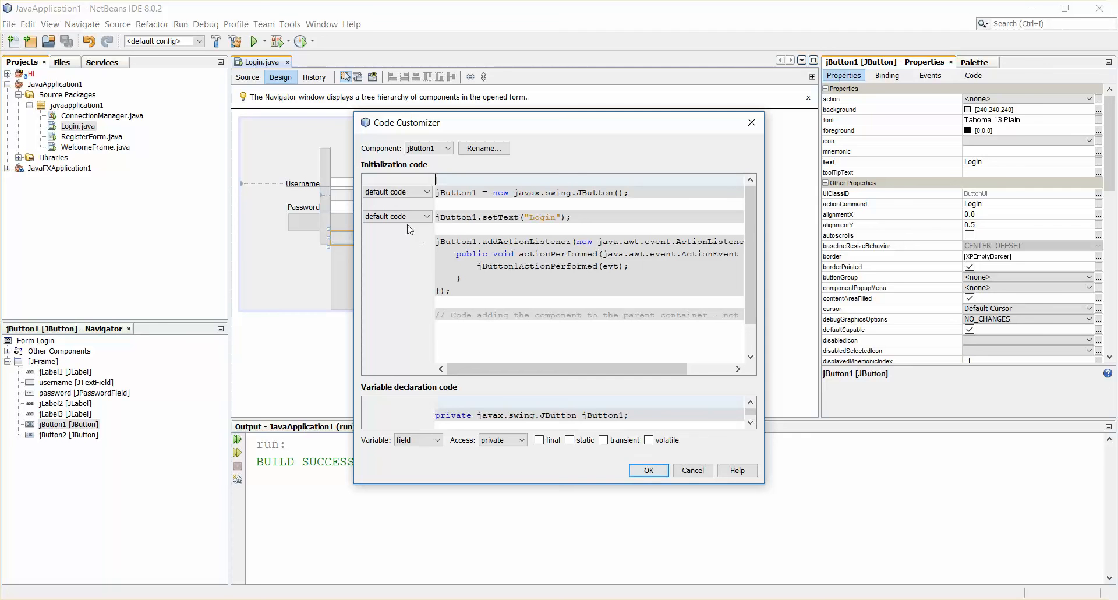
pyautogui.click(395, 217)
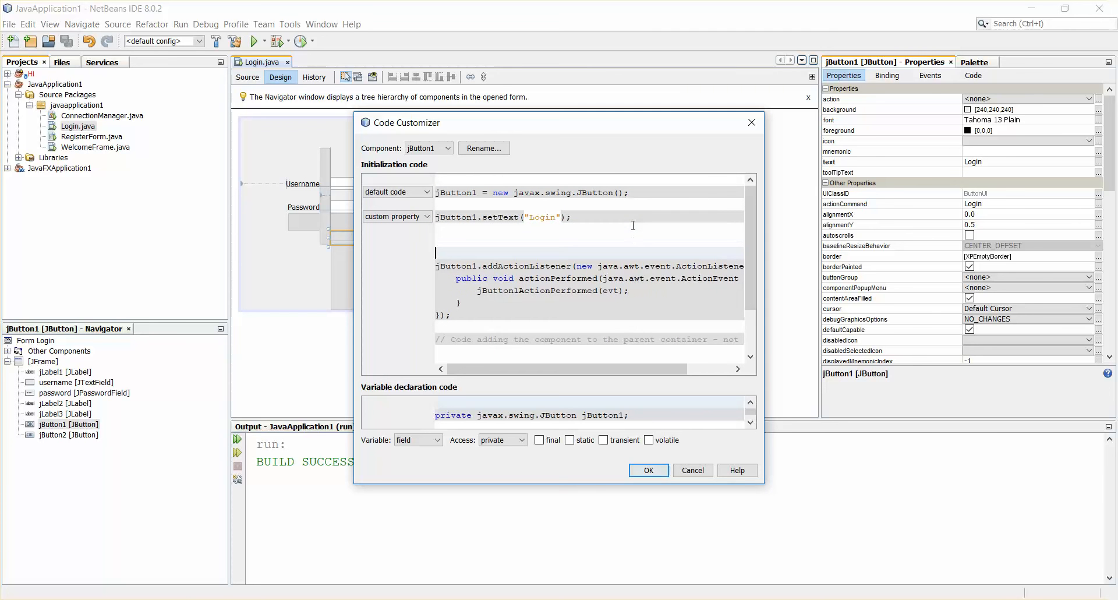
pyautogui.write('ja')
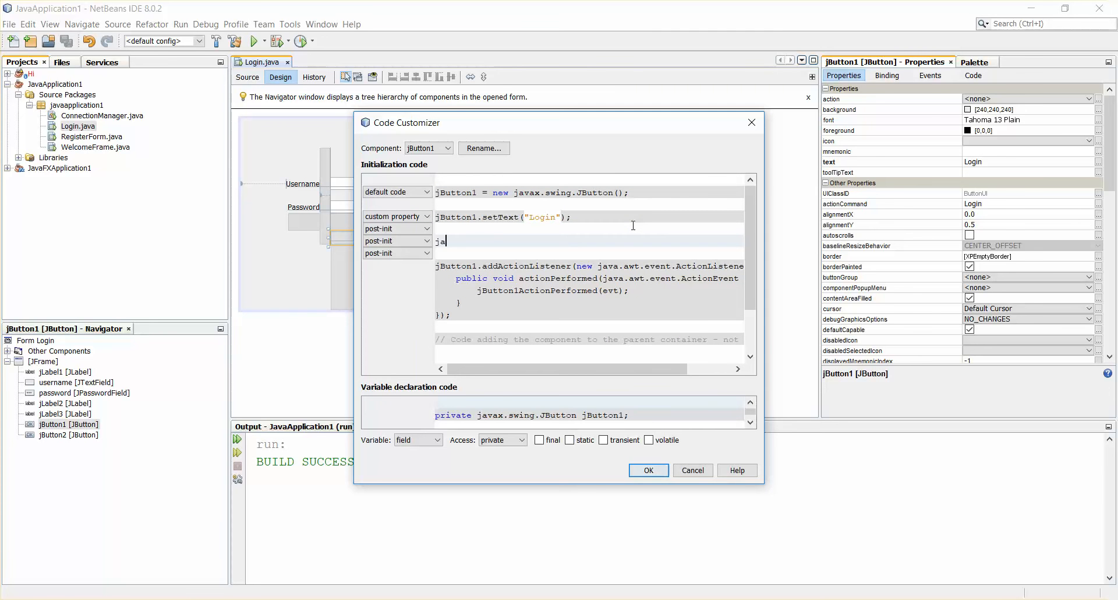
pyautogui.write('b')
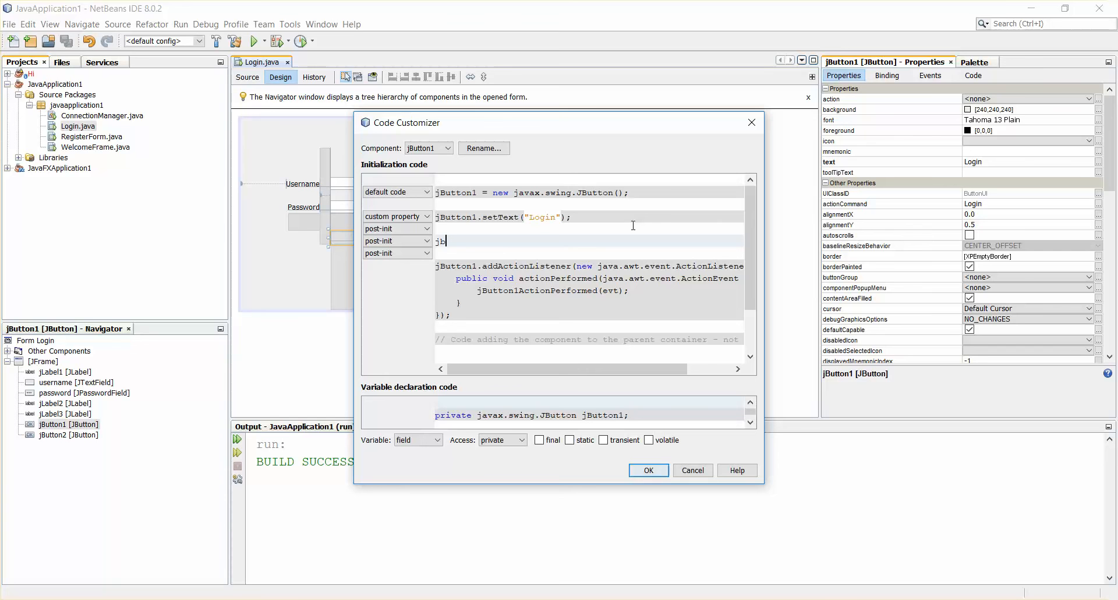
pyautogui.write('u')
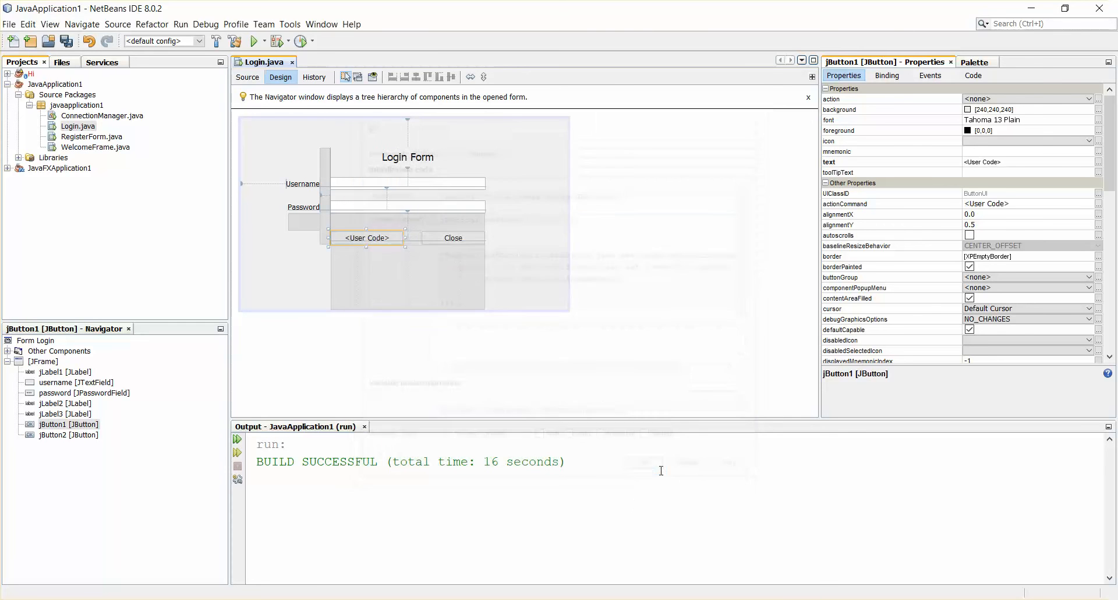
pyautogui.click(407, 278)
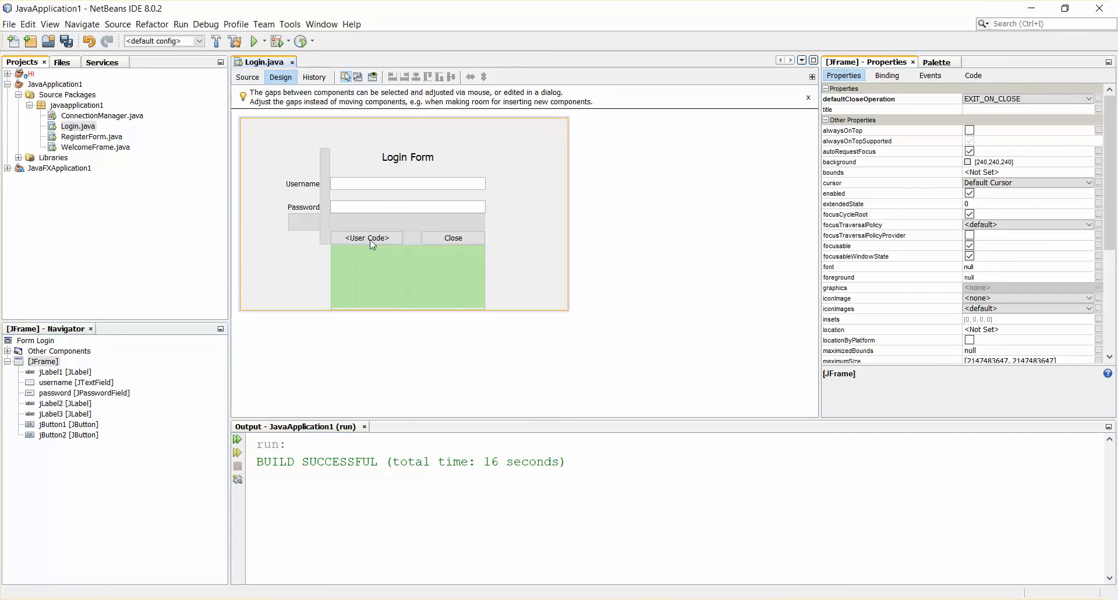
pyautogui.click(366, 237)
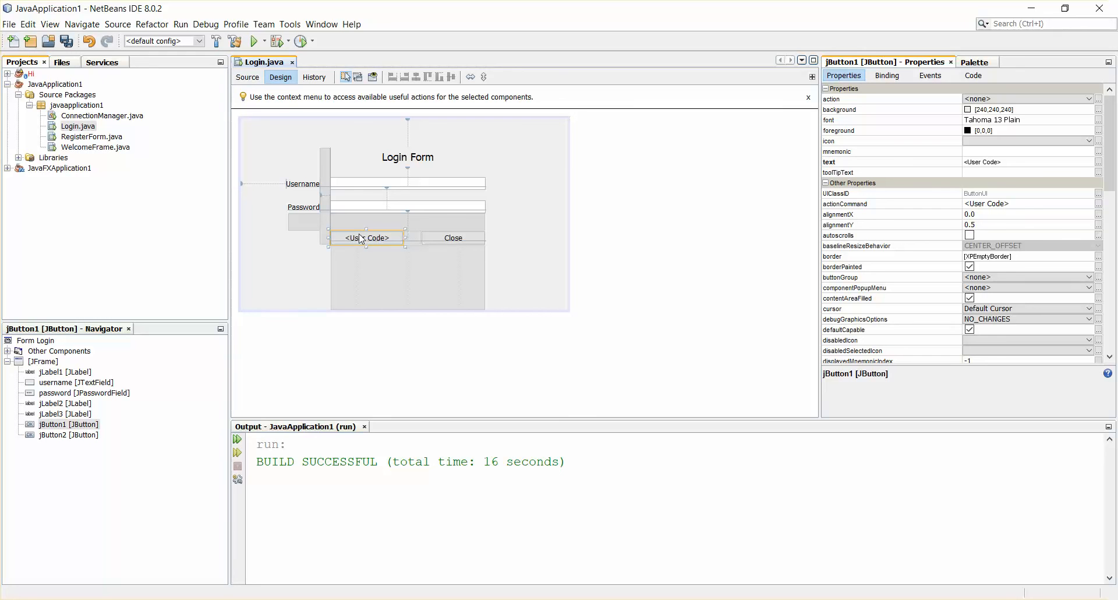
pyautogui.moveTo(356, 272)
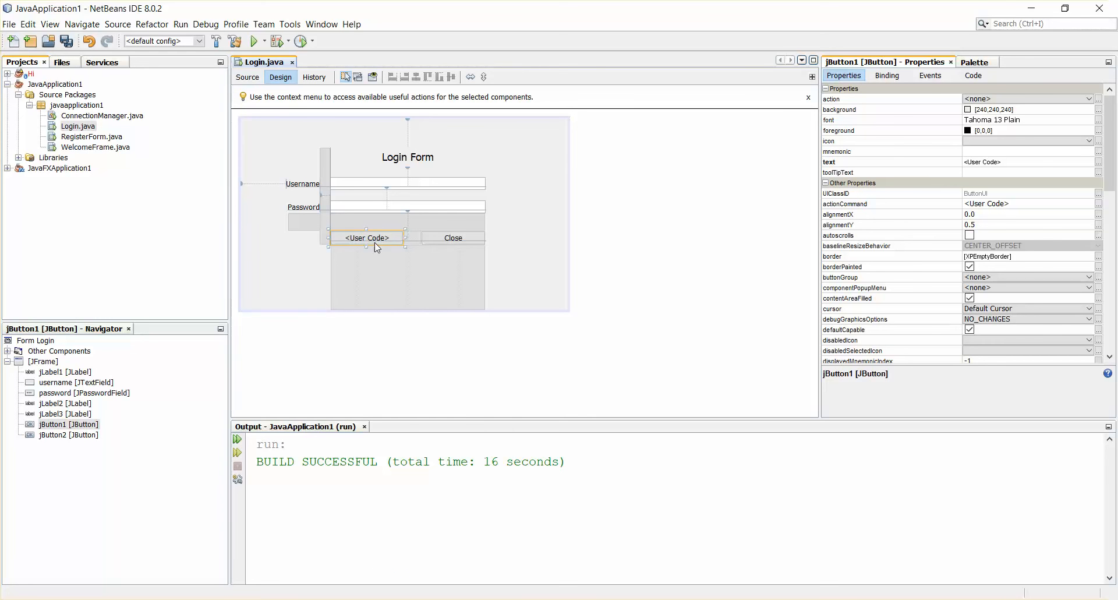
# - Revert jButton1's setText line from custom property back to default code and confirm
pyautogui.doubleClick(367, 237)
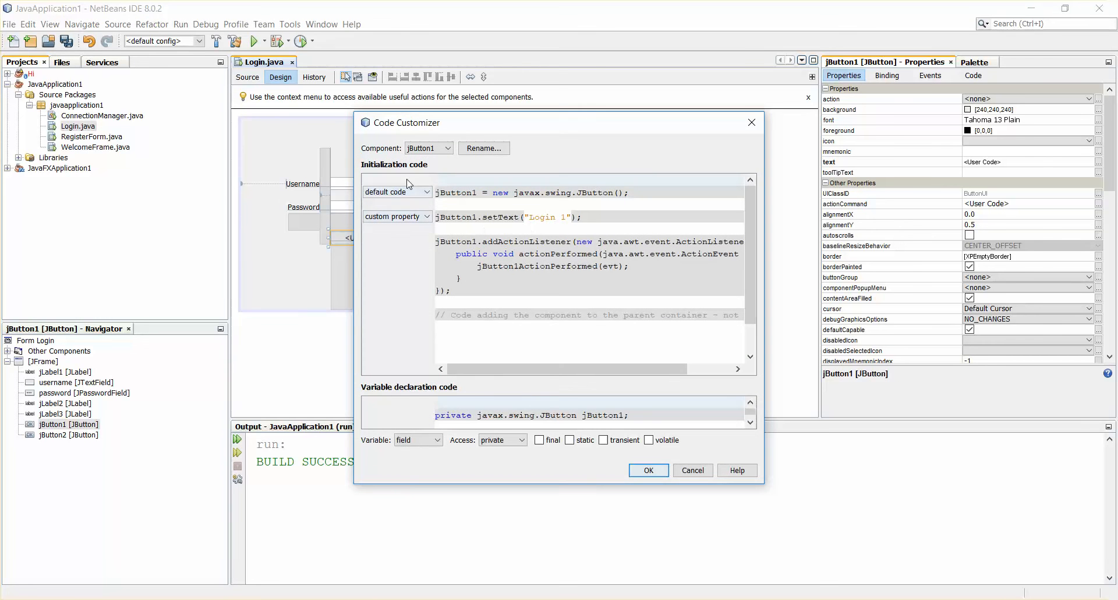
pyautogui.click(427, 217)
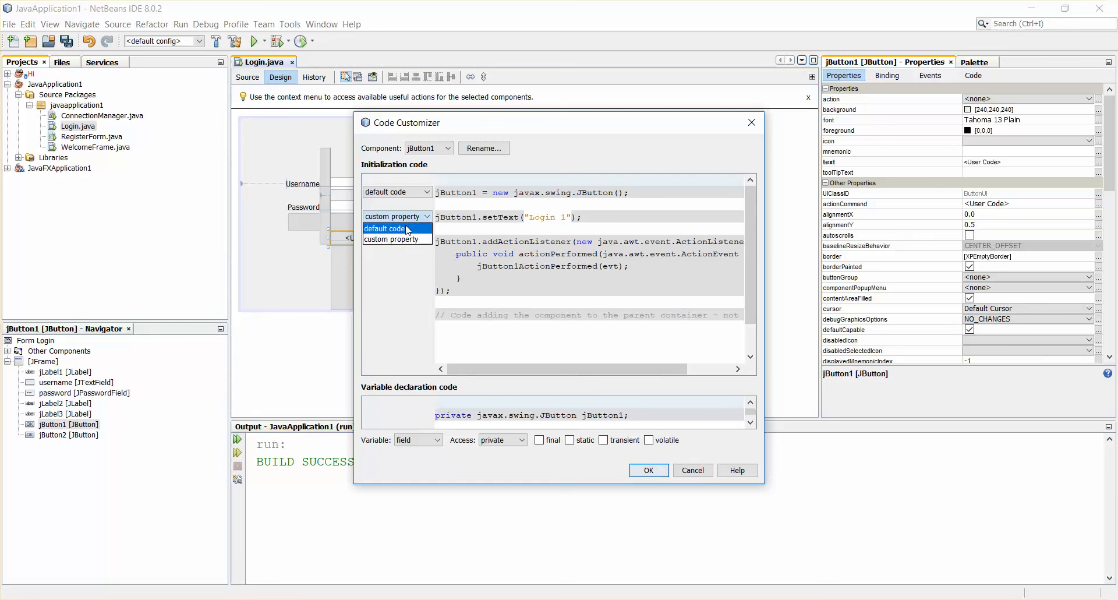
pyautogui.click(383, 228)
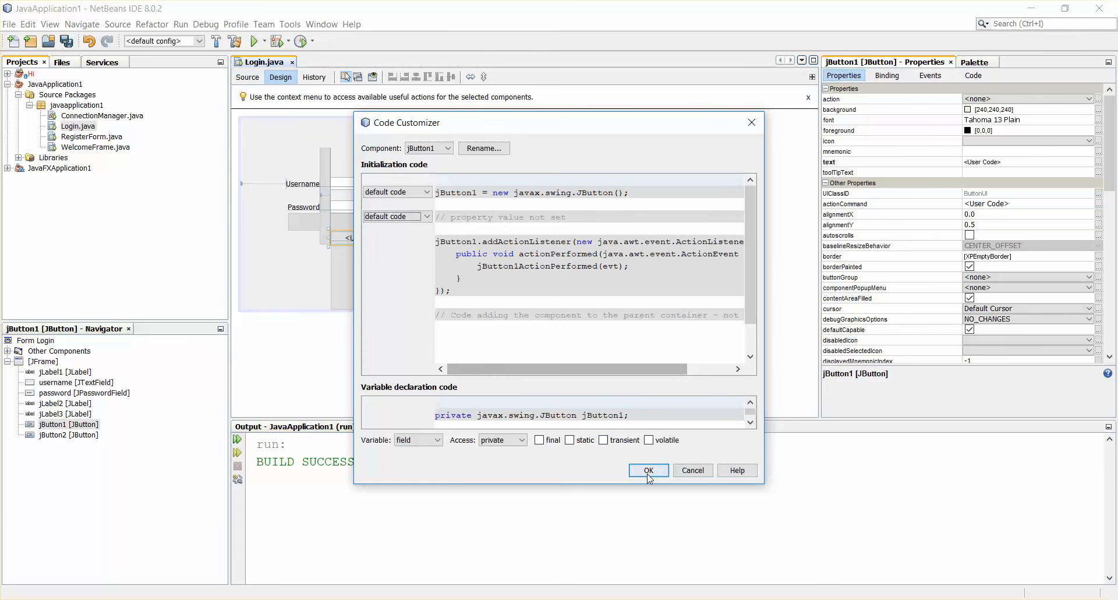
pyautogui.click(646, 470)
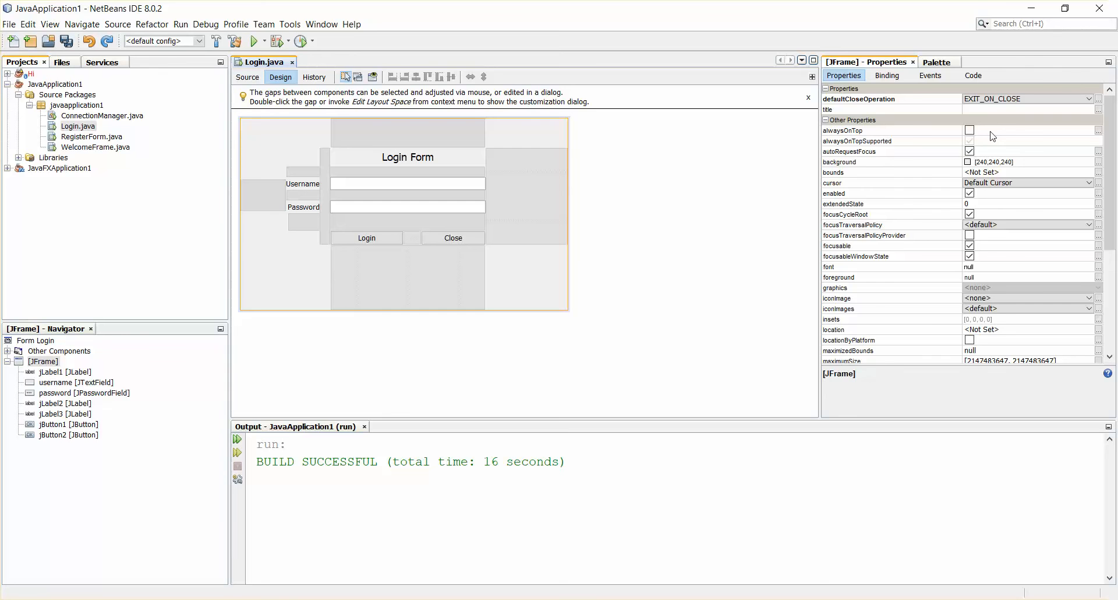
pyautogui.click(367, 237)
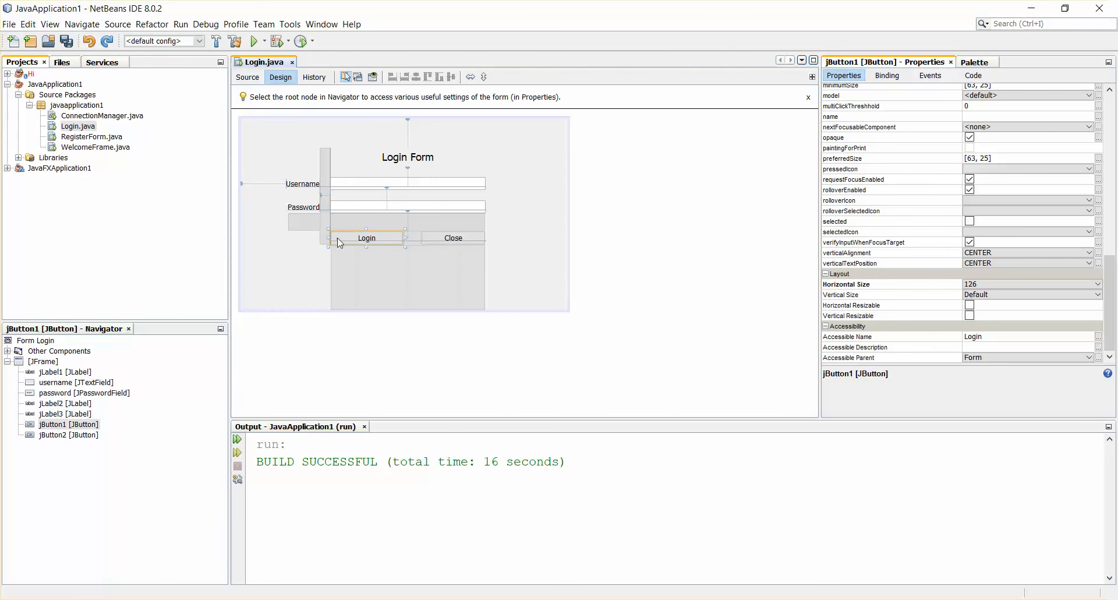
pyautogui.rightClick(366, 238)
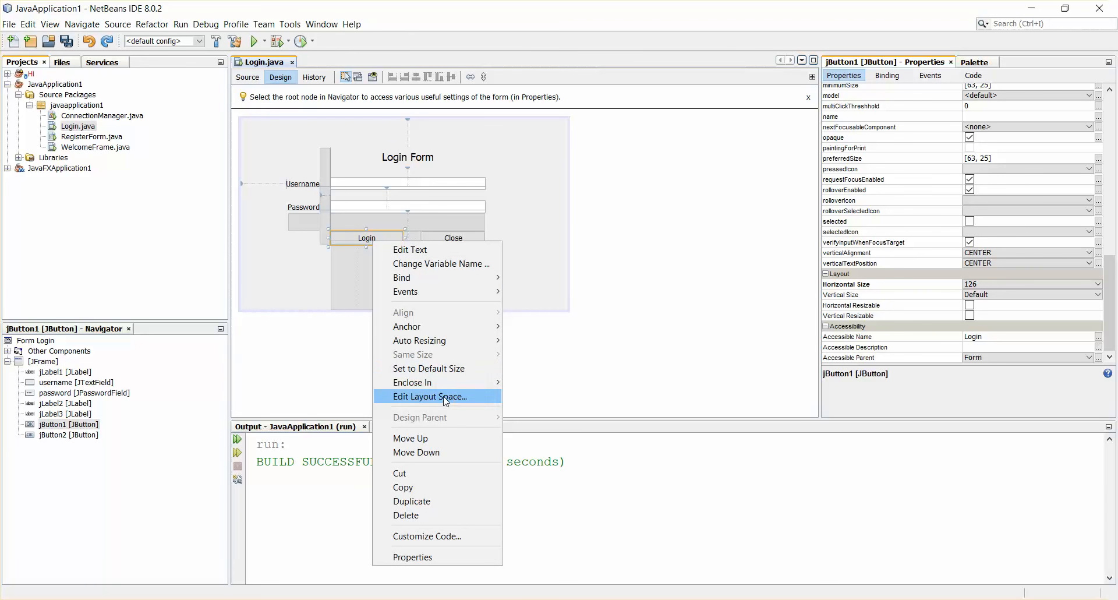
pyautogui.moveTo(336, 286)
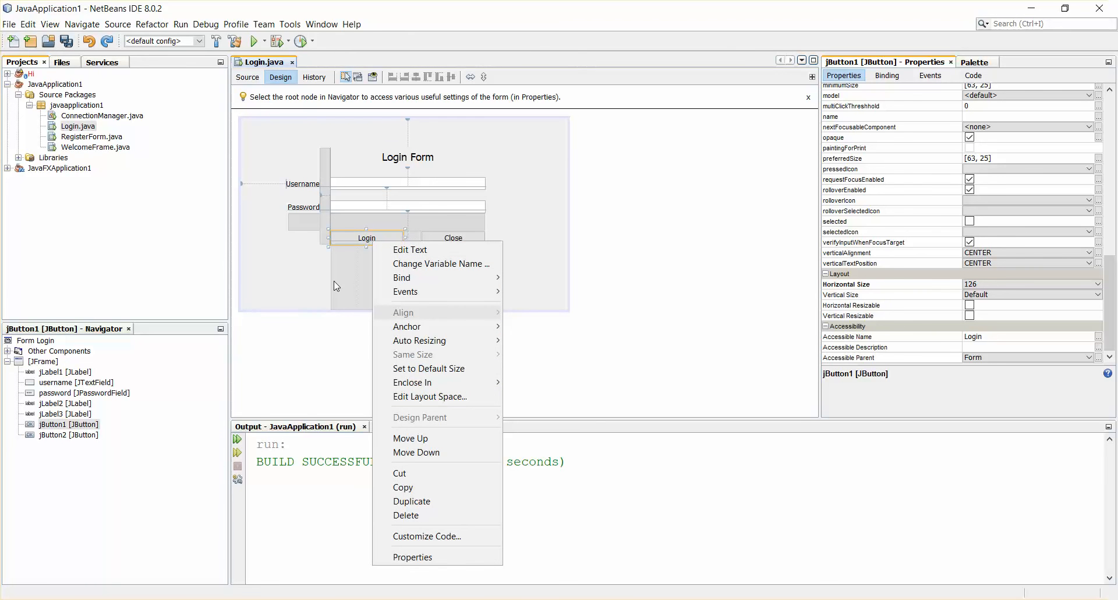
pyautogui.moveTo(594, 231)
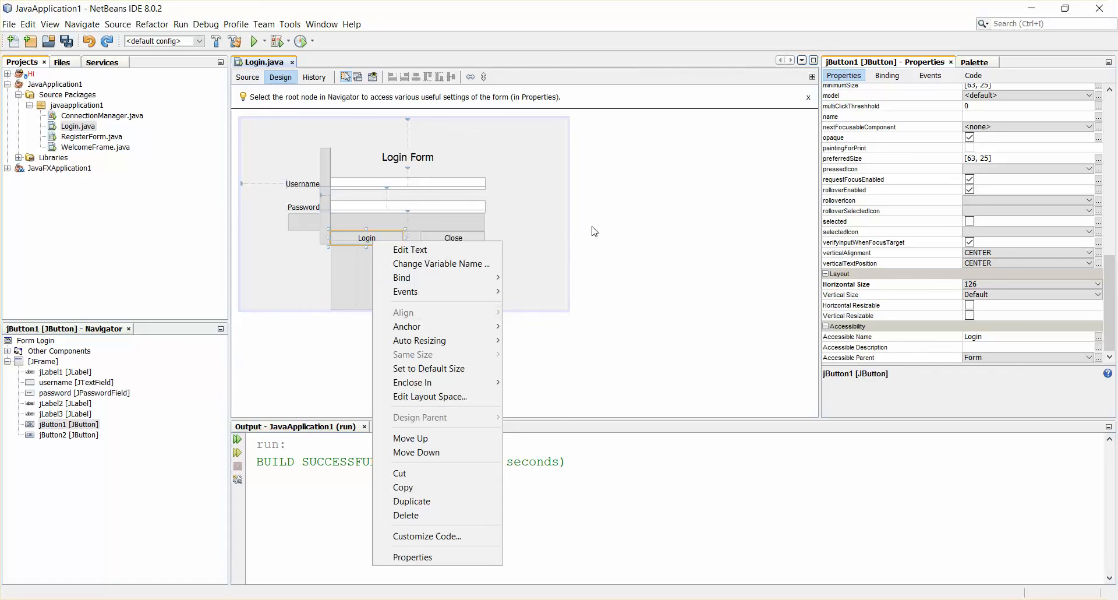
pyautogui.click(519, 235)
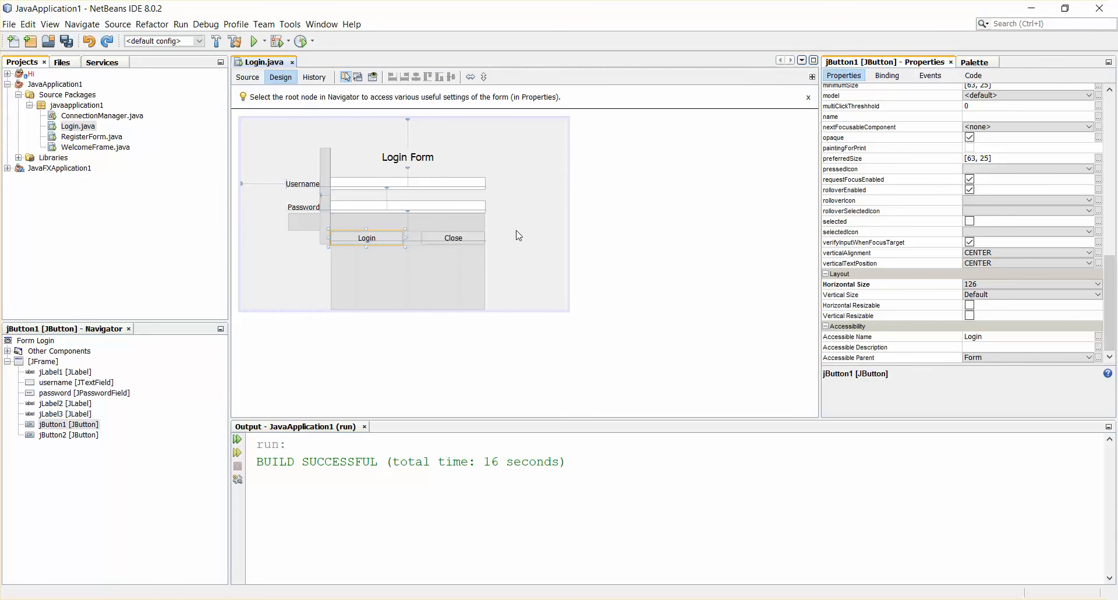
pyautogui.moveTo(1001, 229)
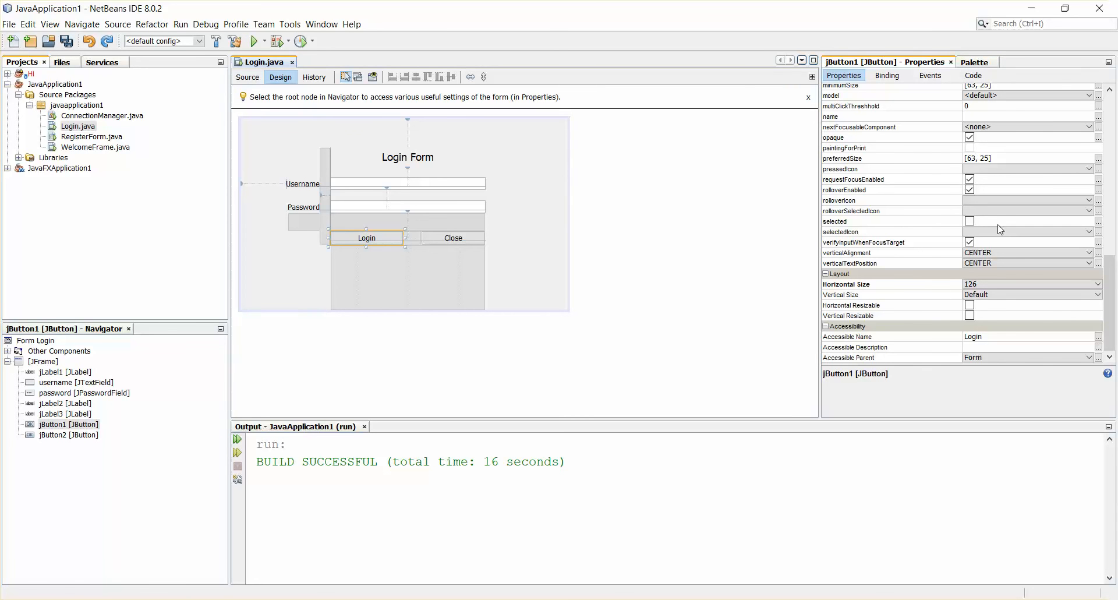
pyautogui.moveTo(932, 152)
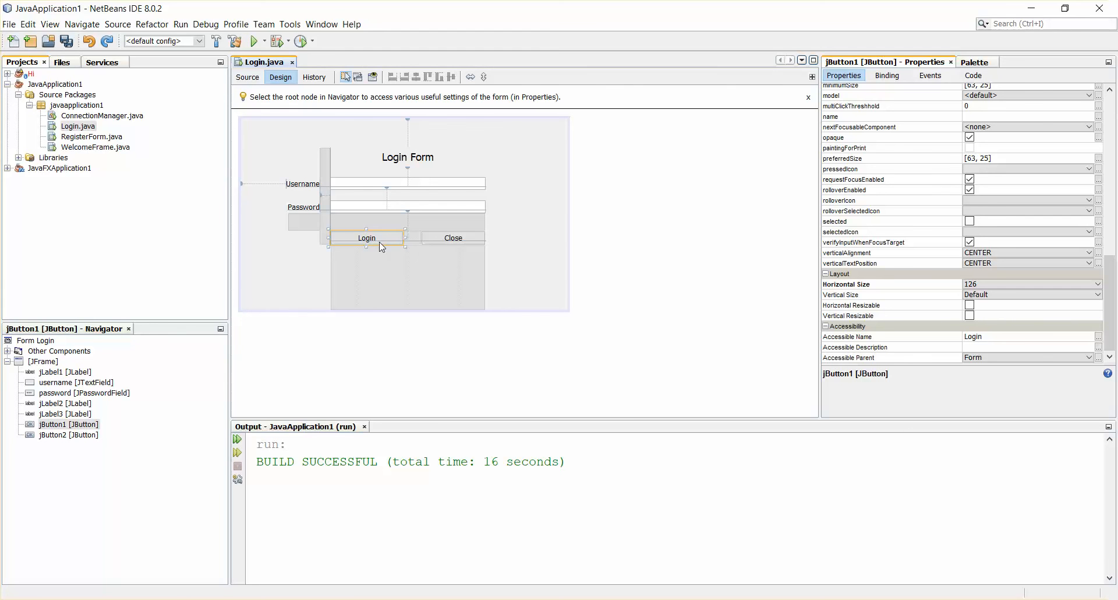
pyautogui.moveTo(378, 258)
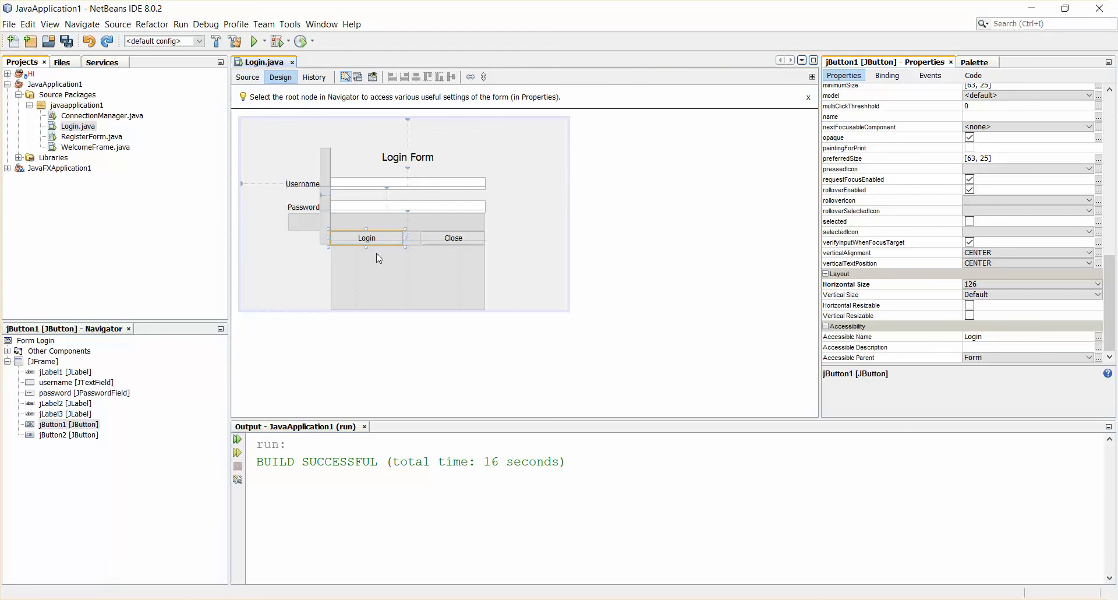